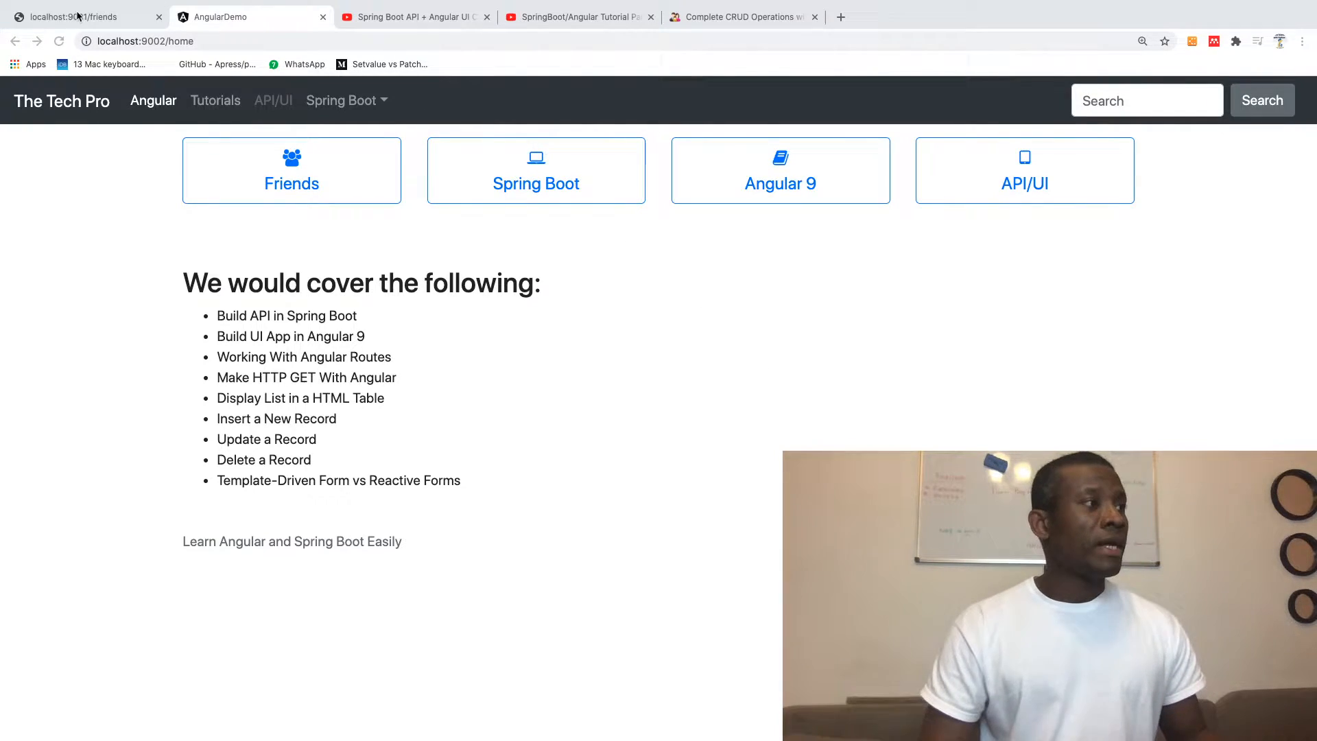
View the friends API's raw JSON, then browse AngularDemo's friends list and home page.
left_click(84, 17)
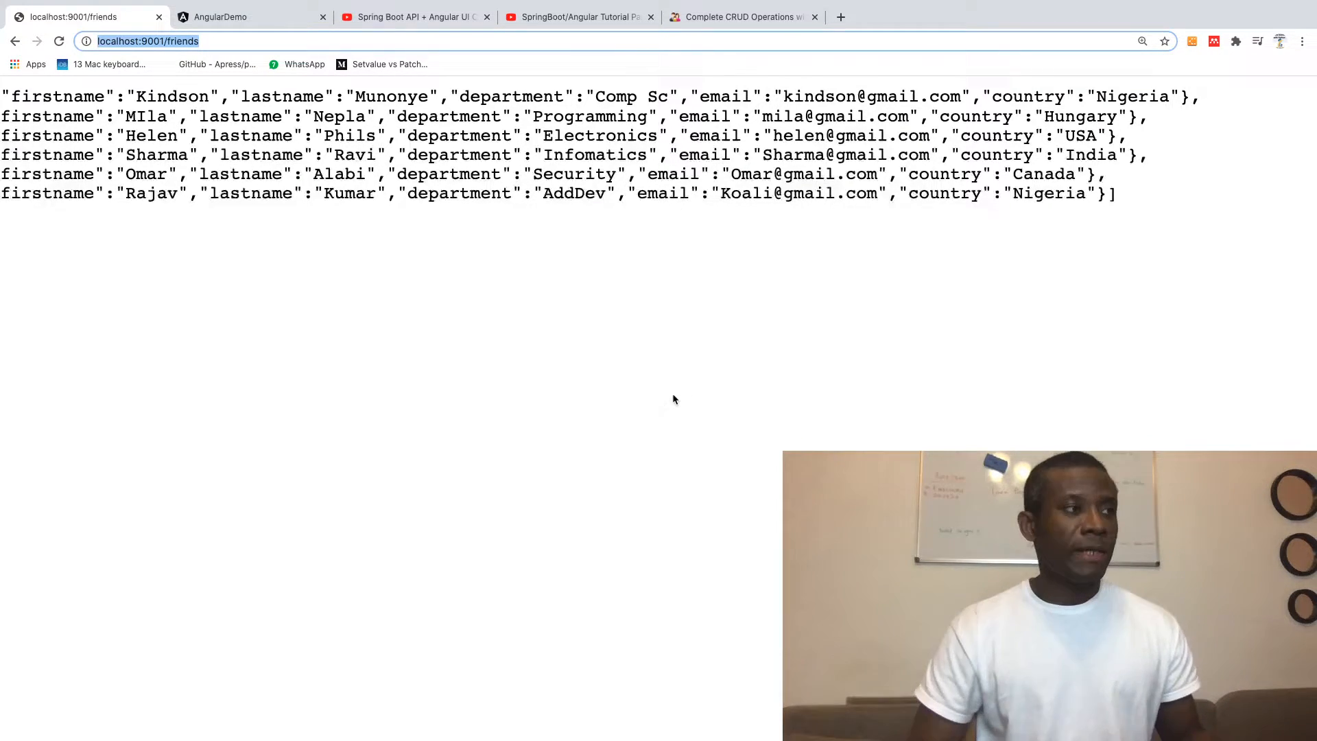
left_click(248, 16)
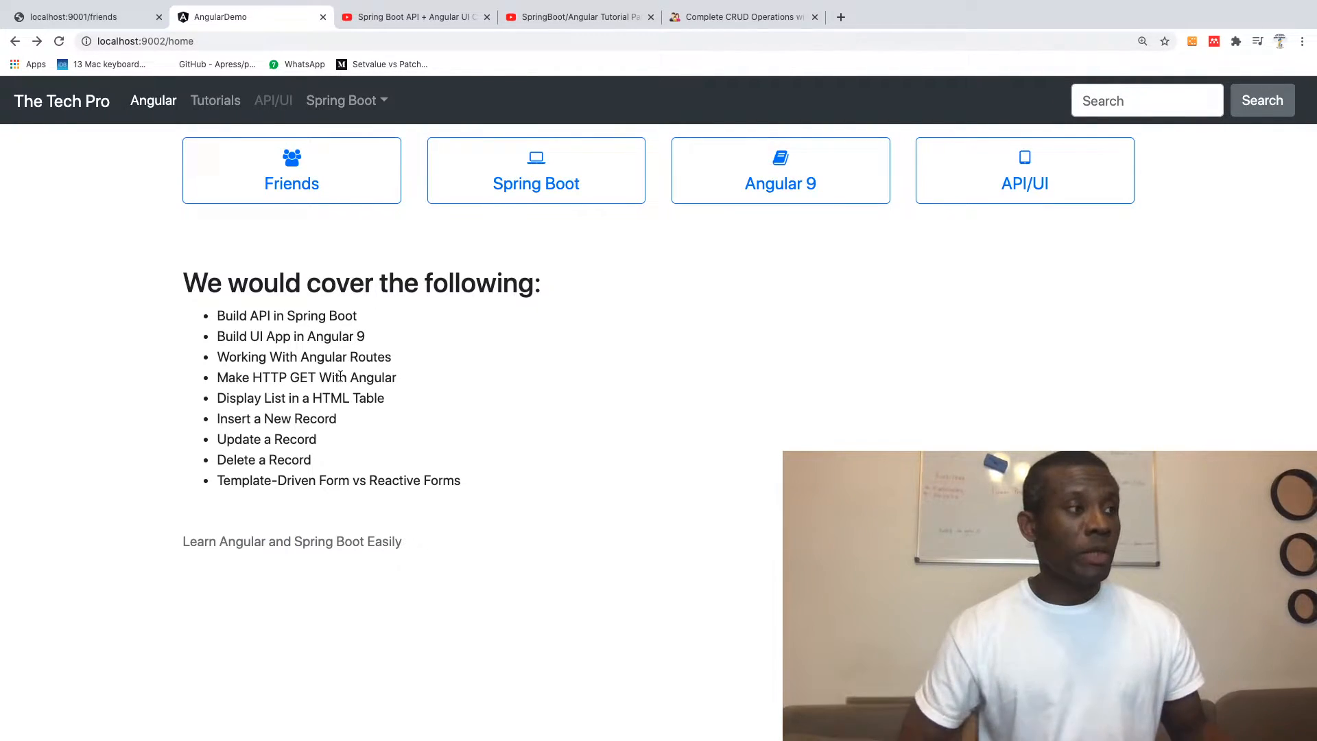
left_click(291, 183)
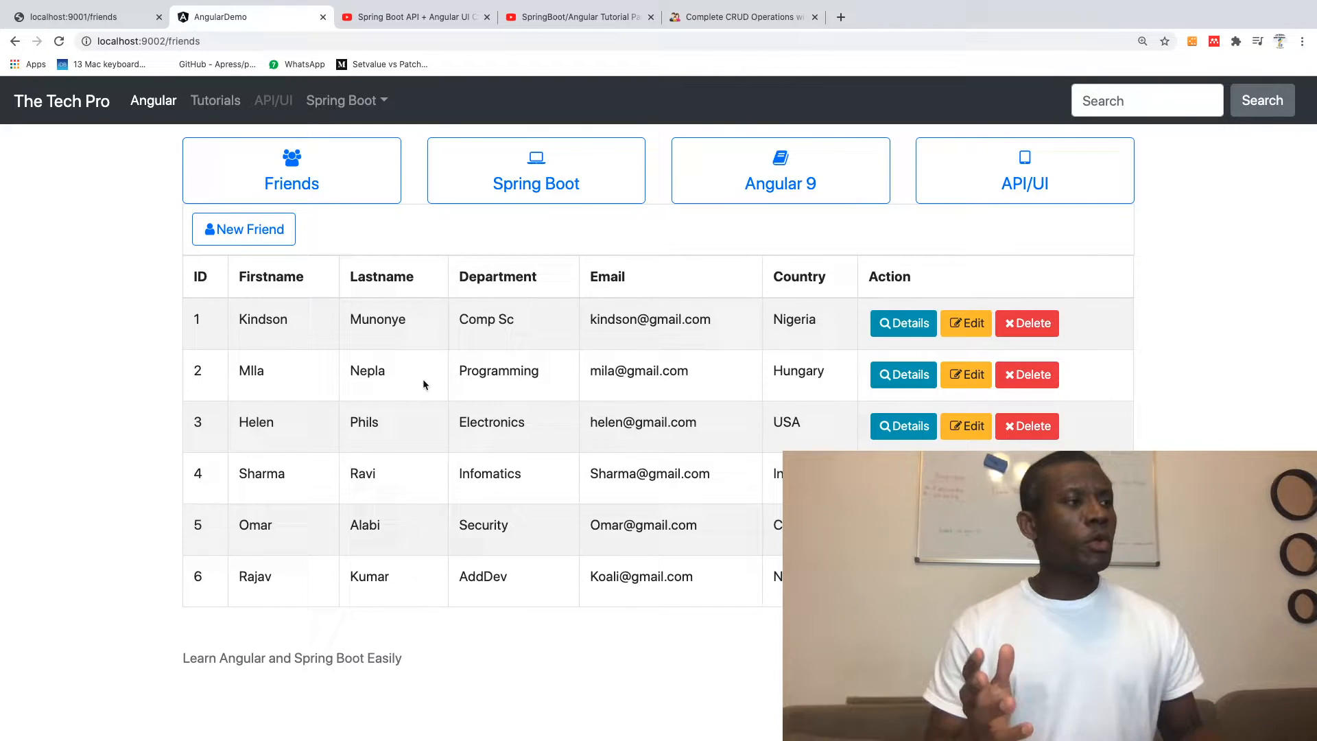
left_click(61, 100)
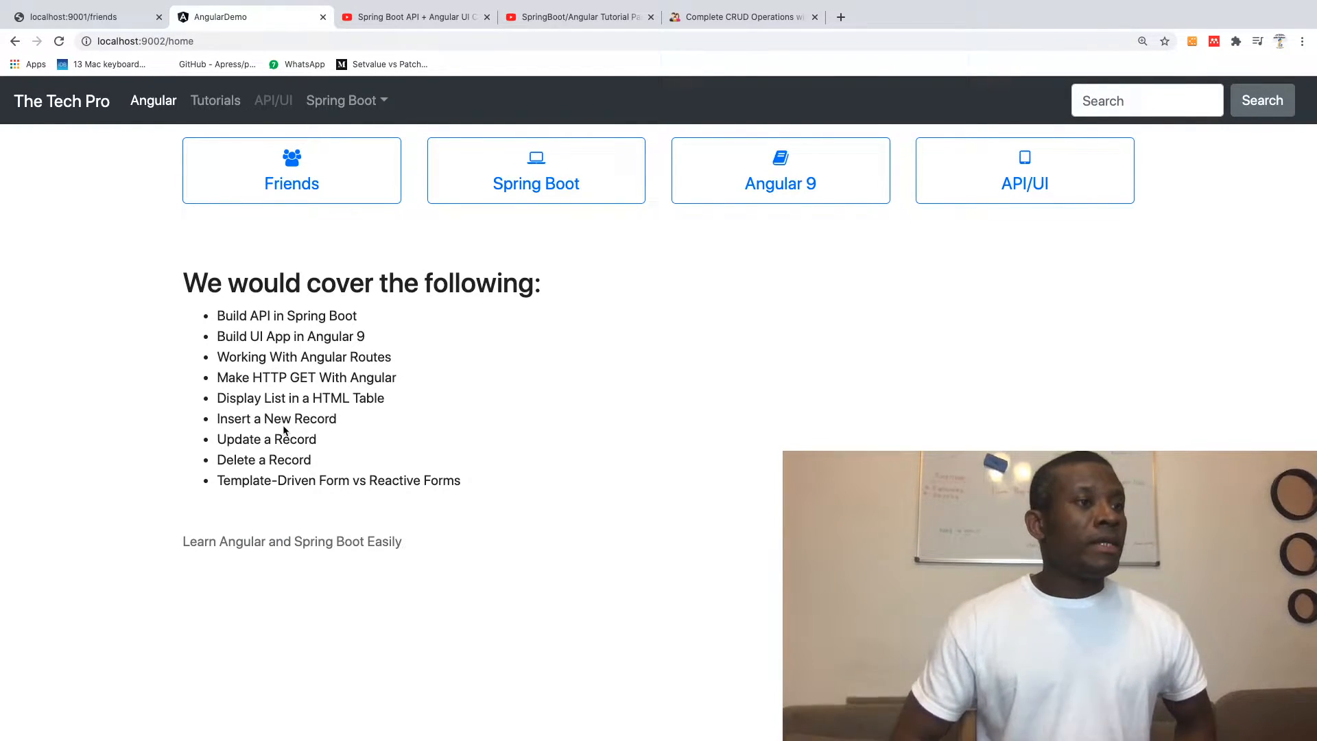
Show the six-friend table, closing the Details popup and the New Friend form without saving.
left_click(292, 169)
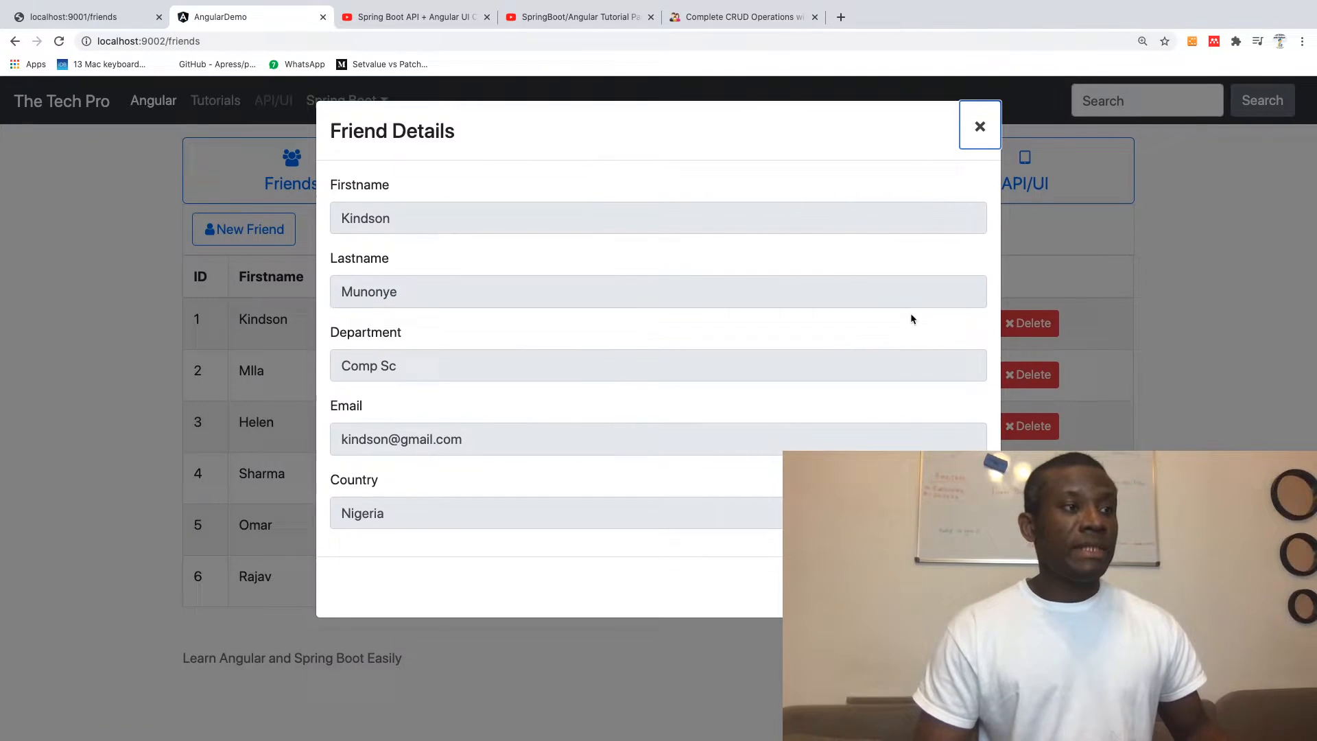
left_click(979, 126)
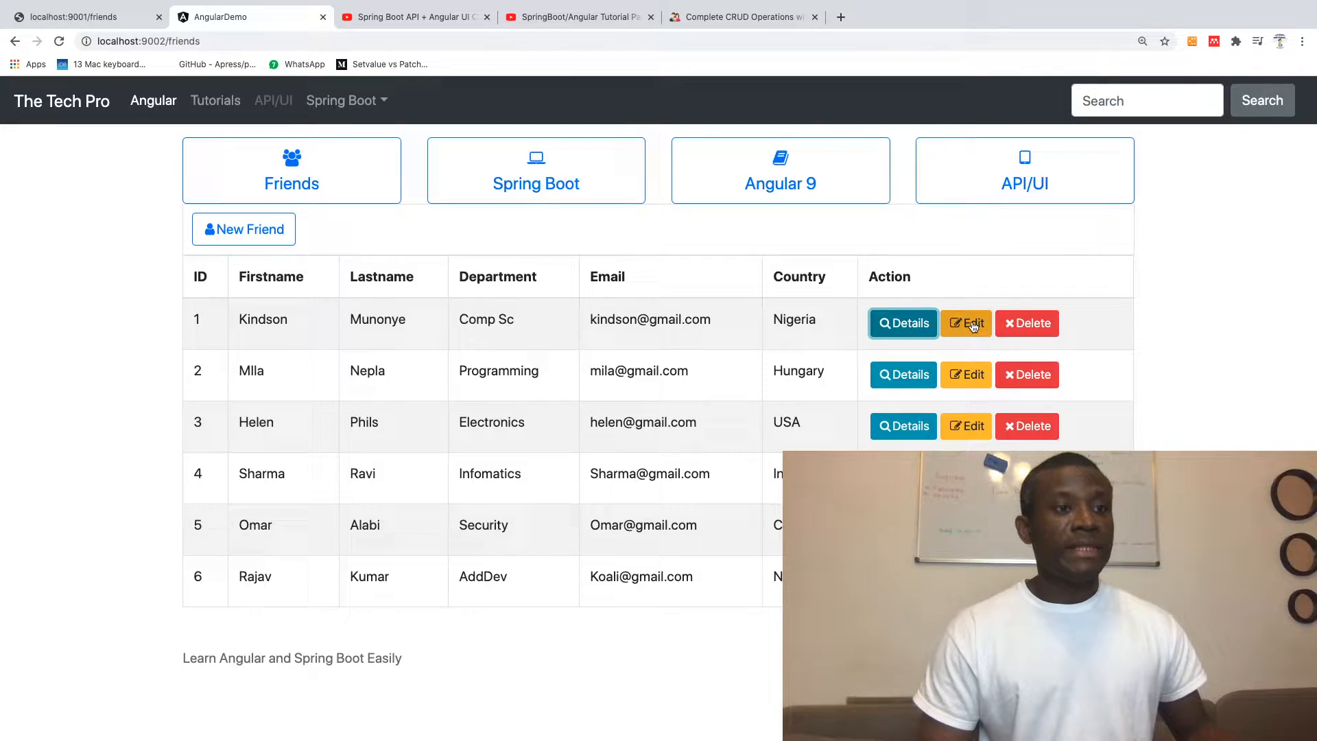
mouse_move(379, 207)
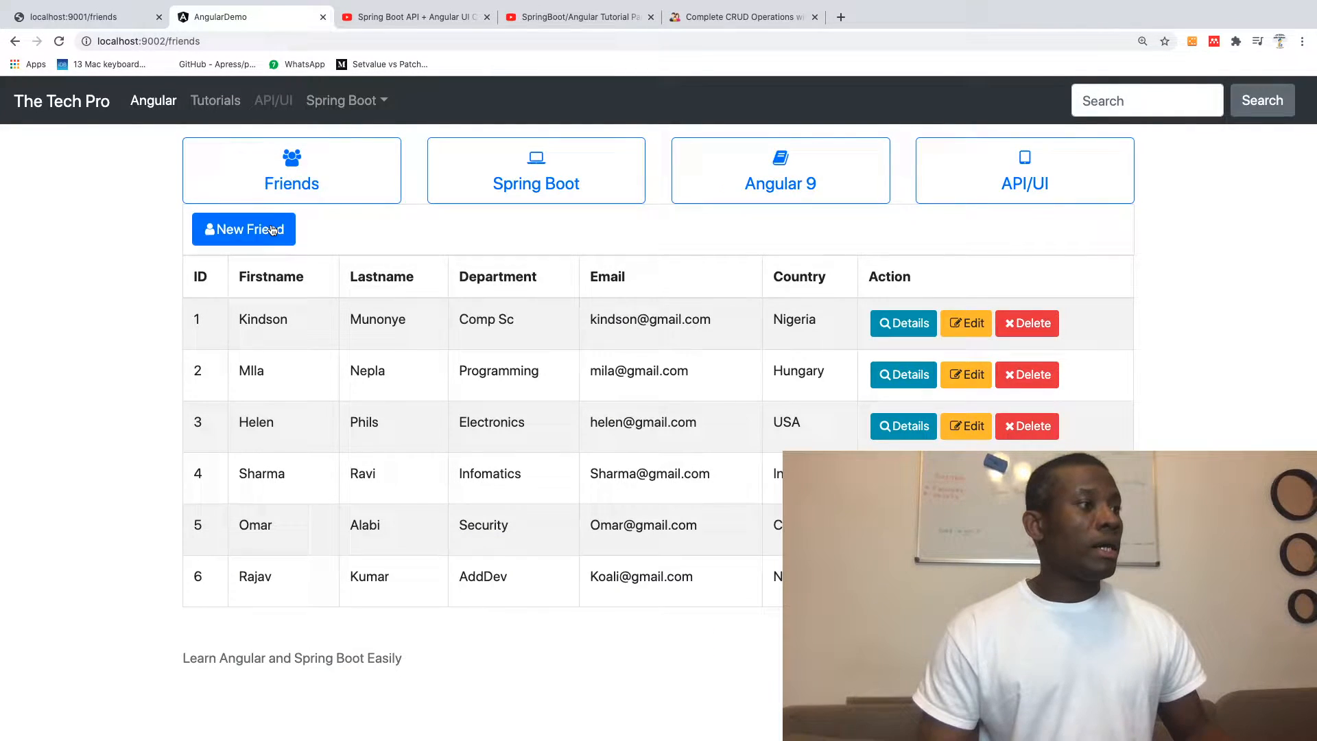
left_click(244, 228)
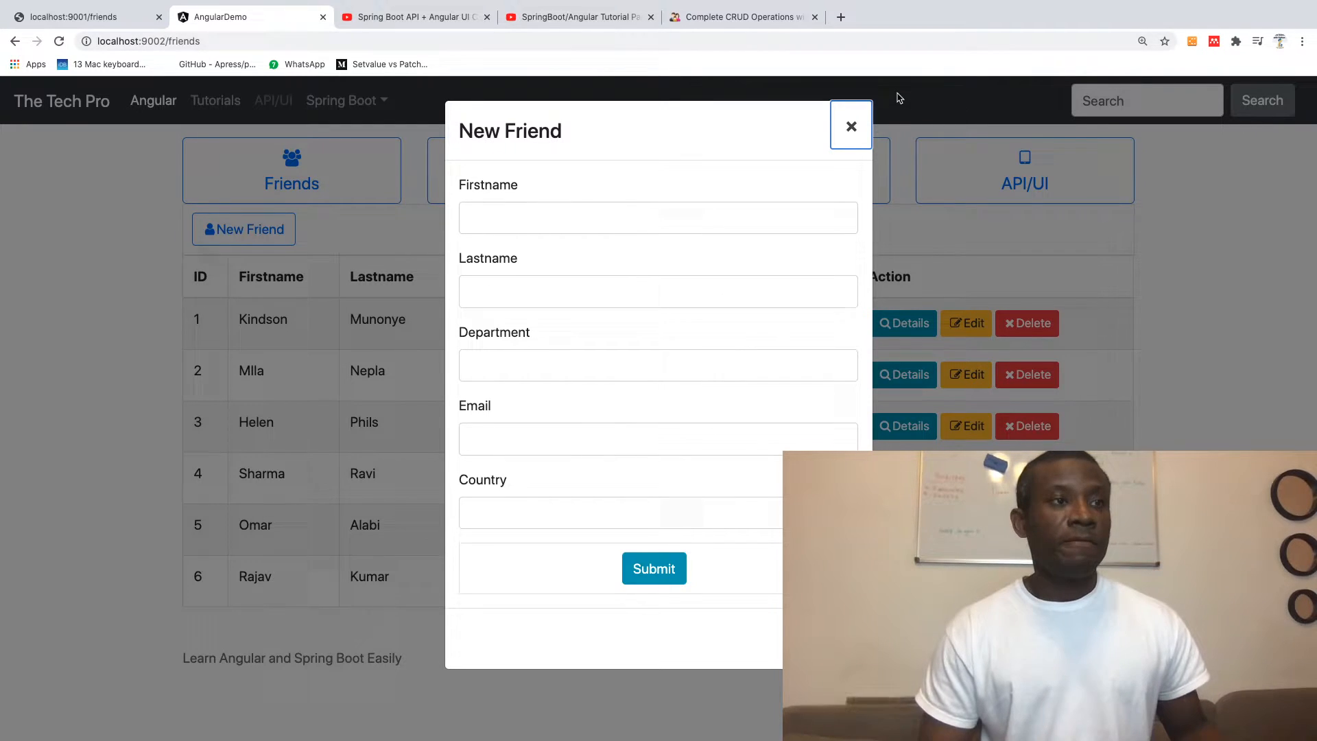
left_click(850, 125)
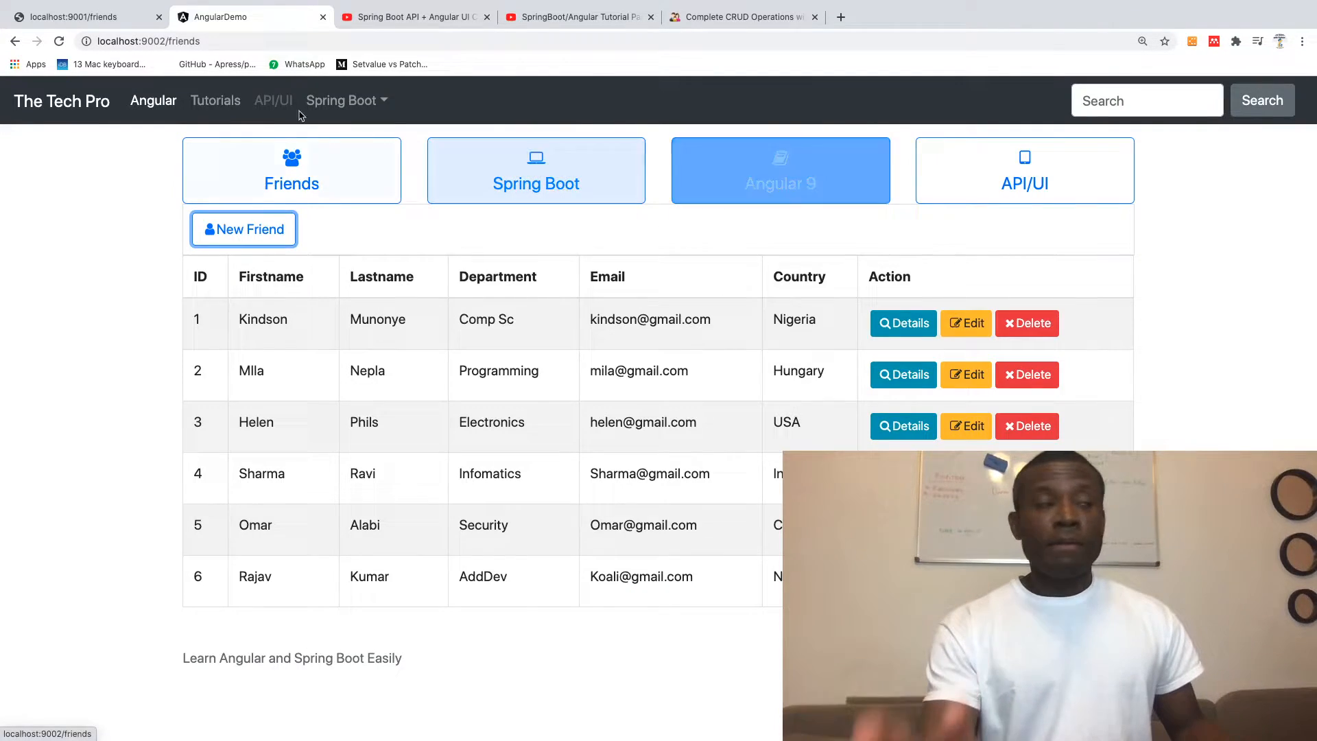
Scroll the Spring Boot API + Angular UI playlist's videos through Part 11.
left_click(411, 17)
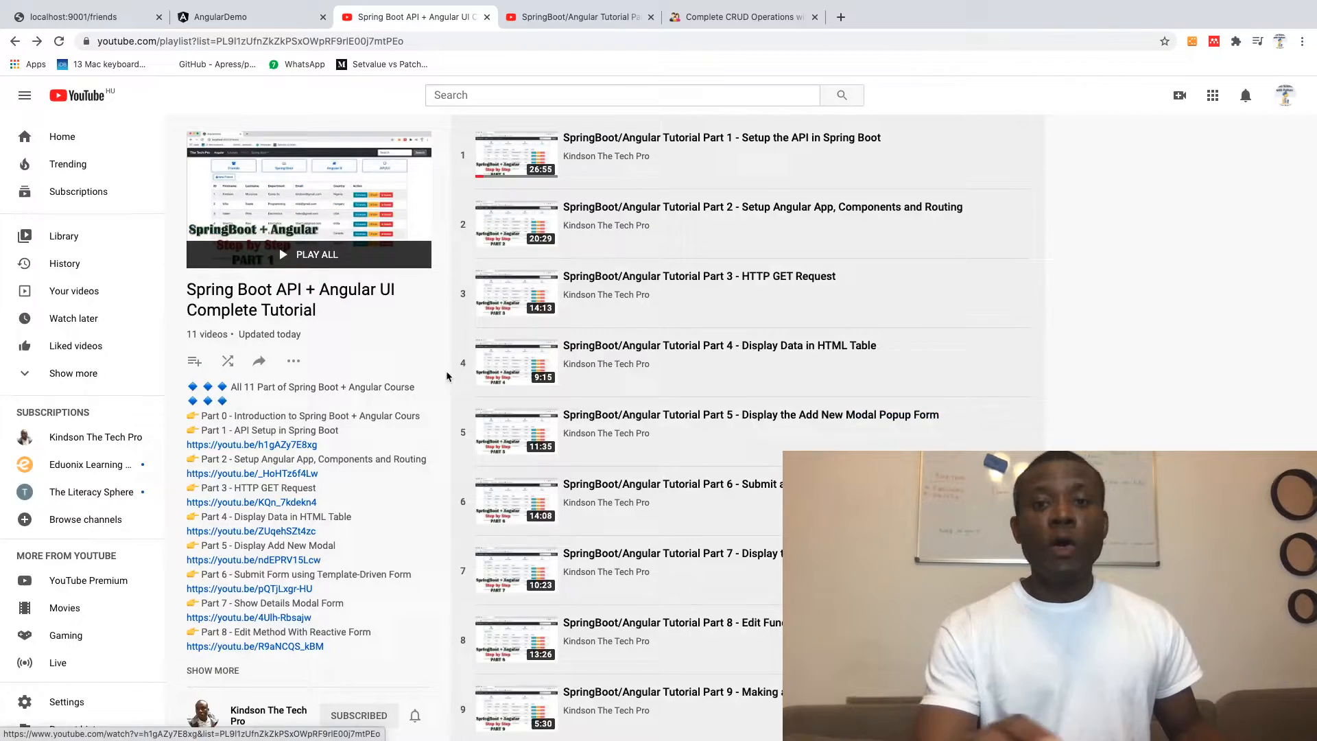
scroll("down", 3)
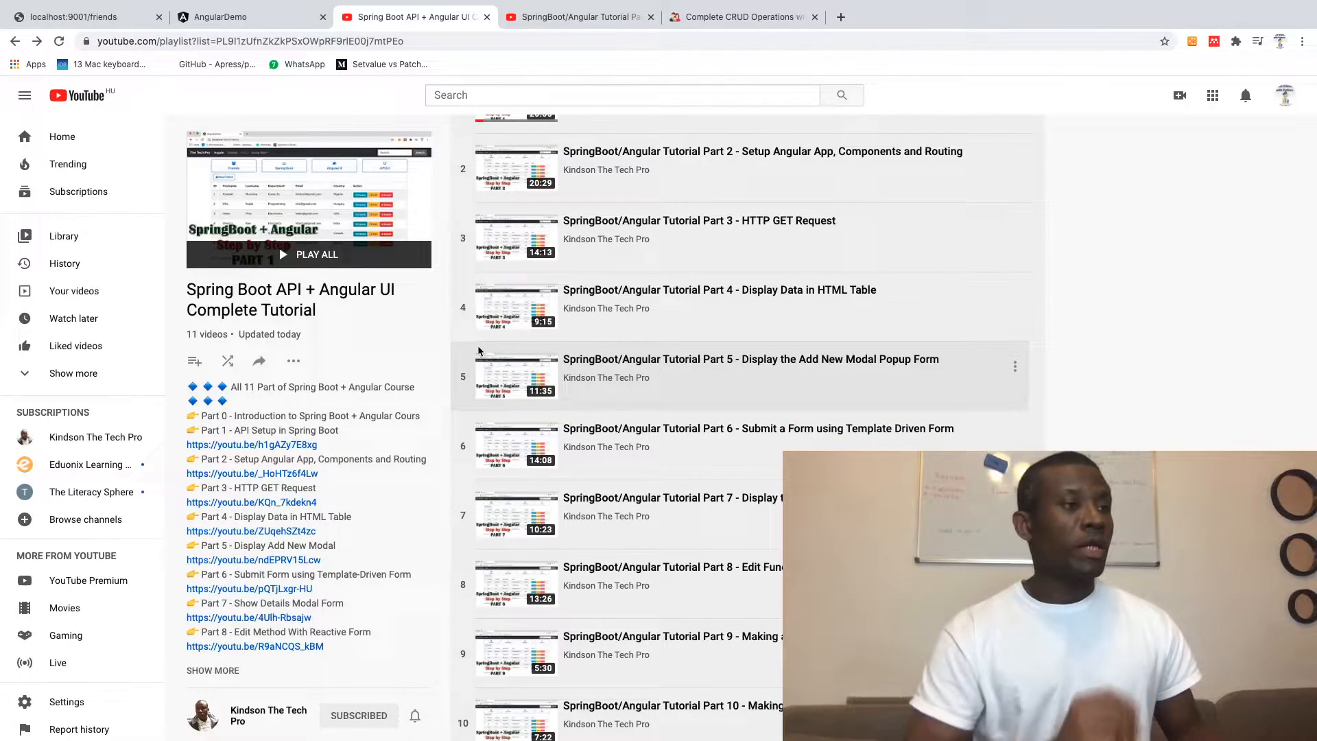
scroll("down", 3)
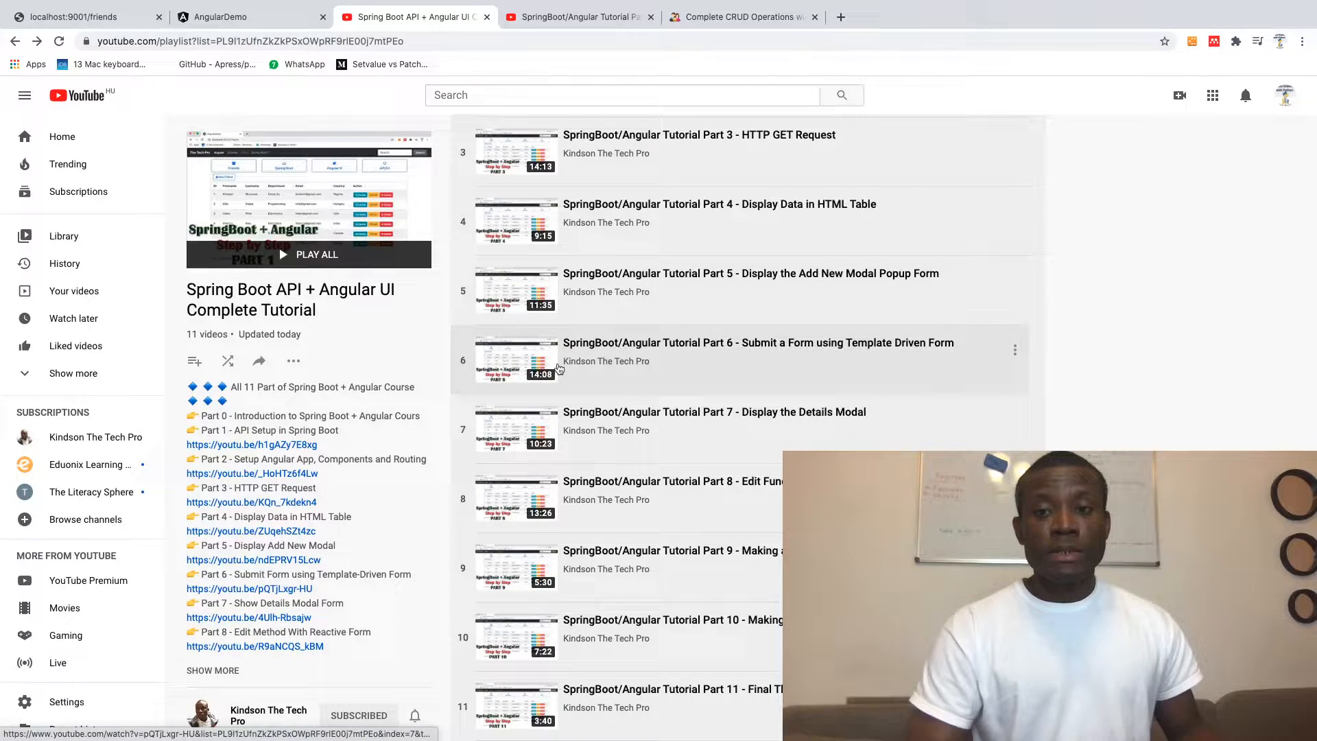
mouse_move(519, 197)
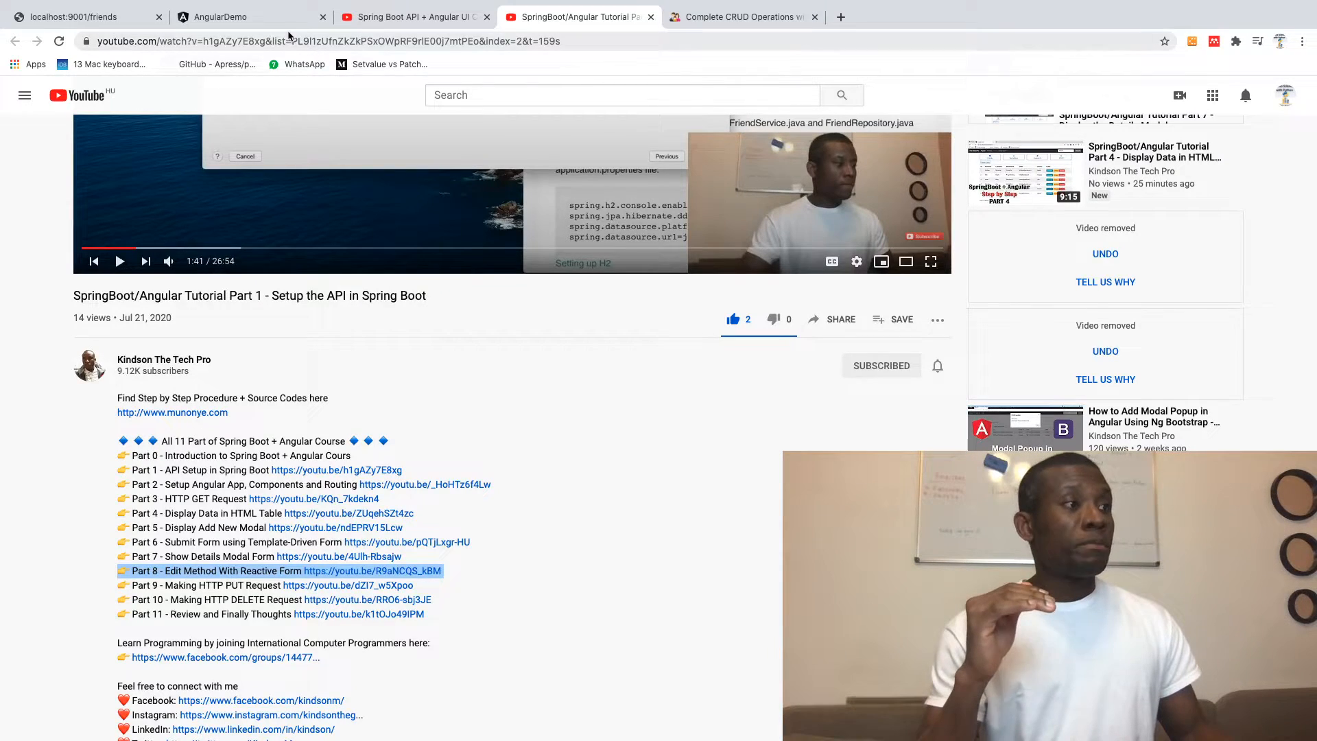
Read the Angular 9 CRUD Part 1 article down to its Next Steps section.
left_click(742, 16)
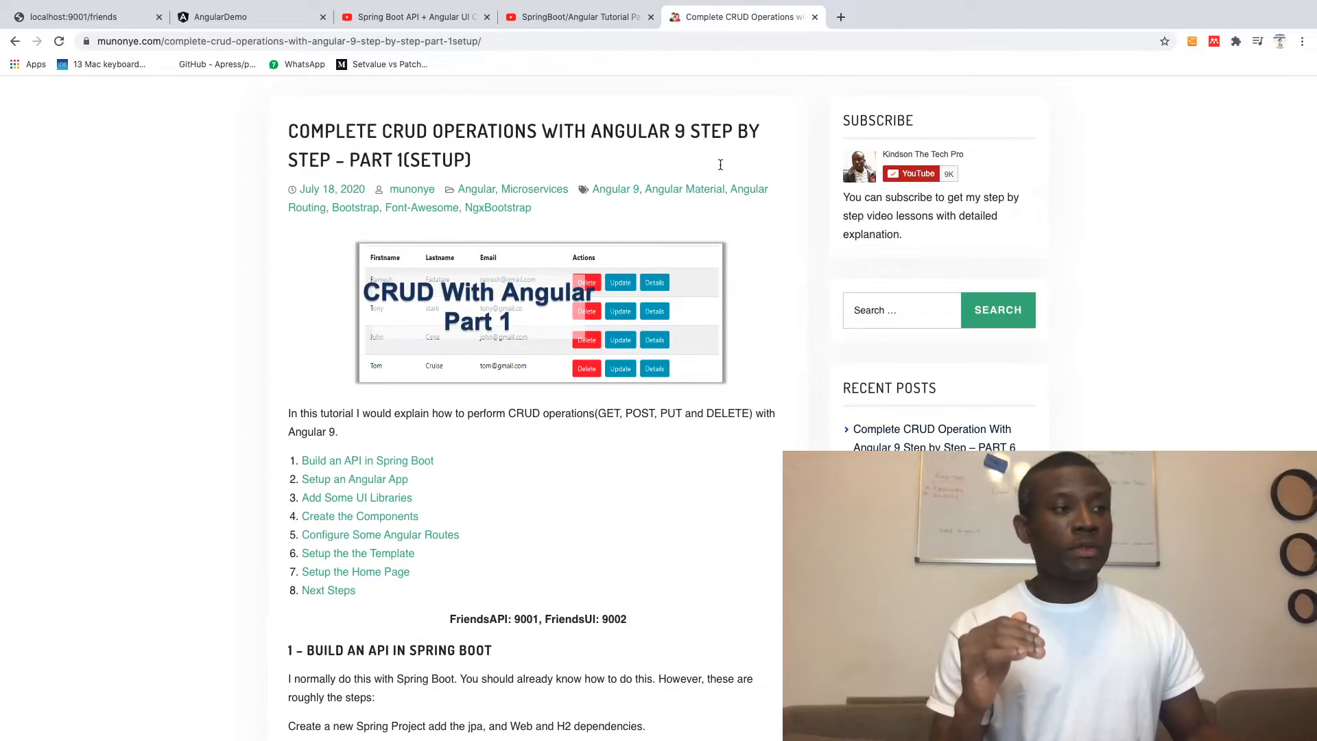
scroll("down", 3)
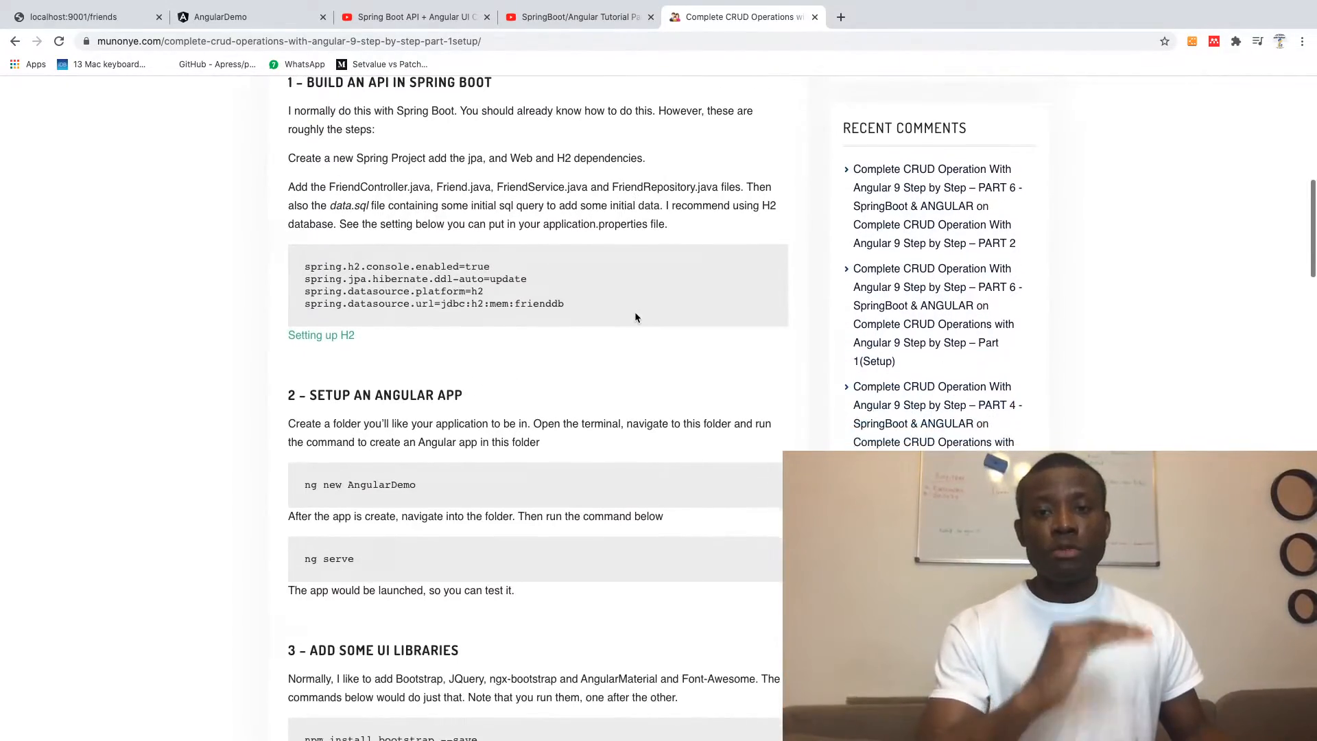
scroll("down", 3)
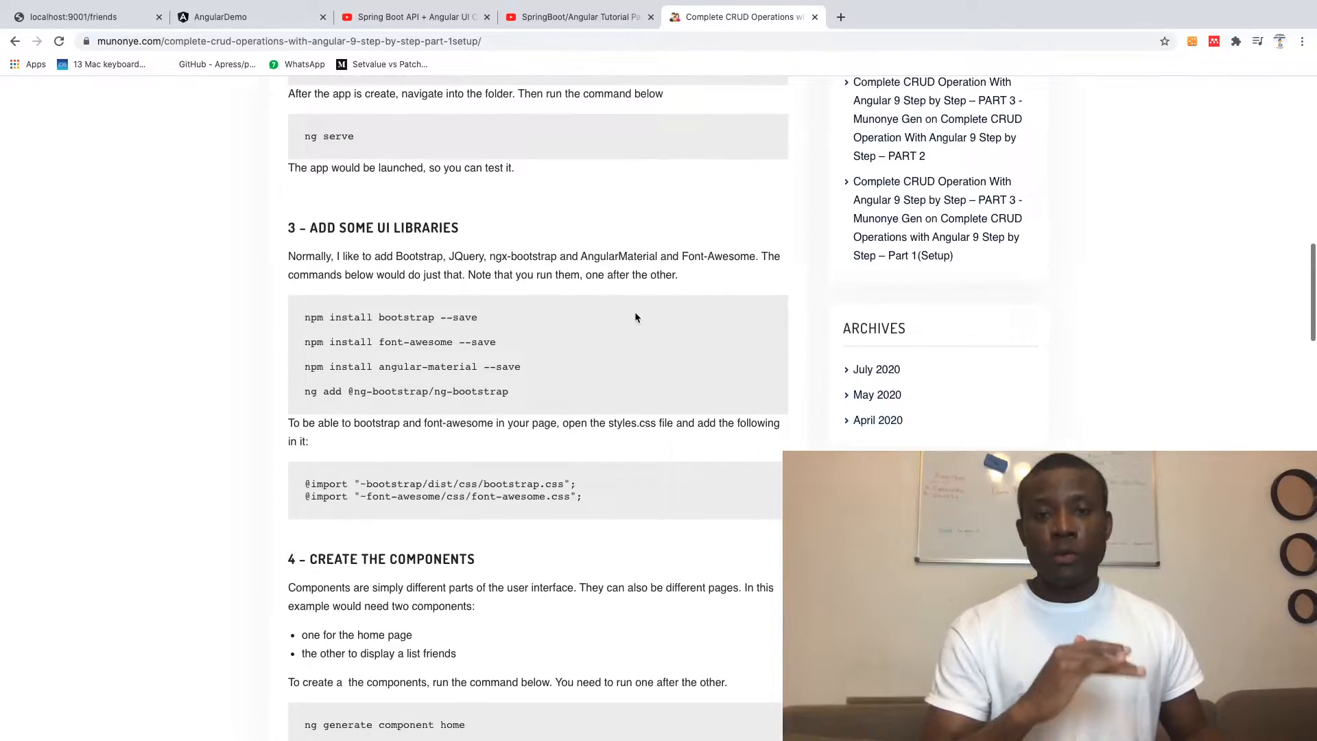
scroll("down", 3)
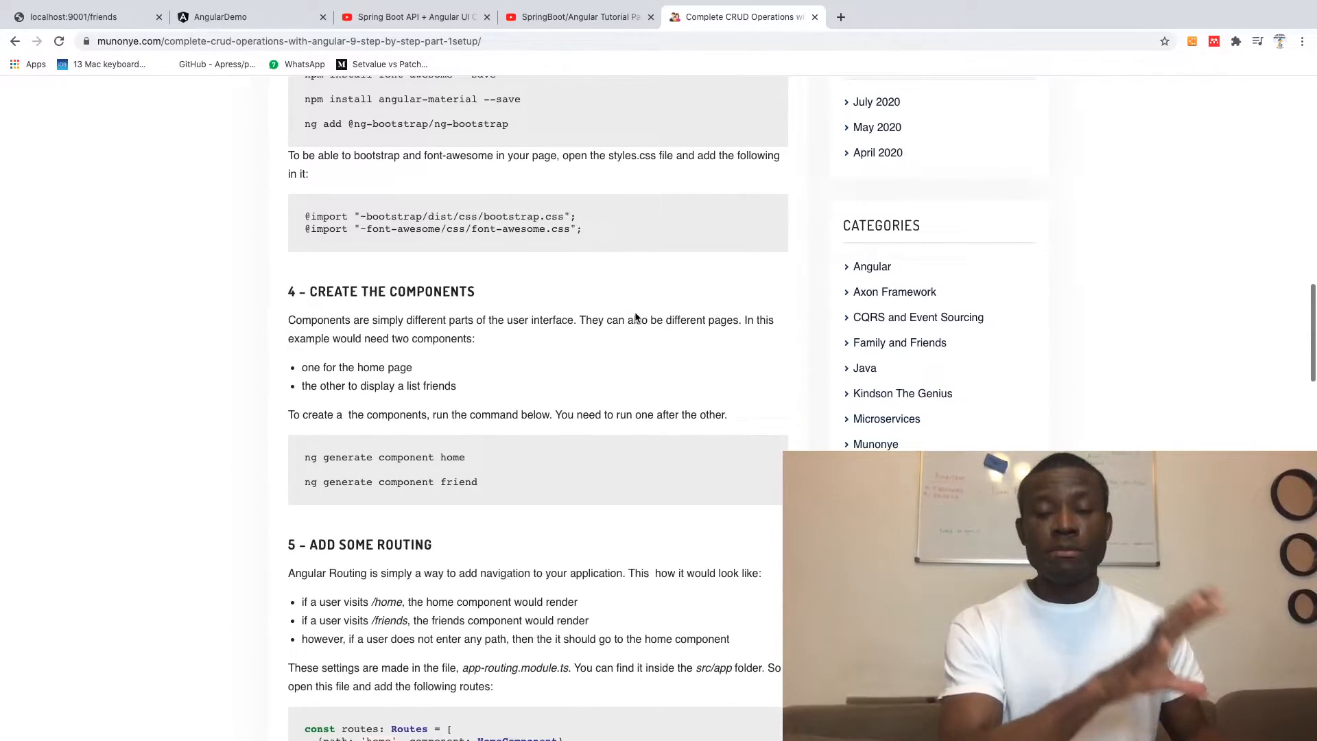
scroll("down", 3)
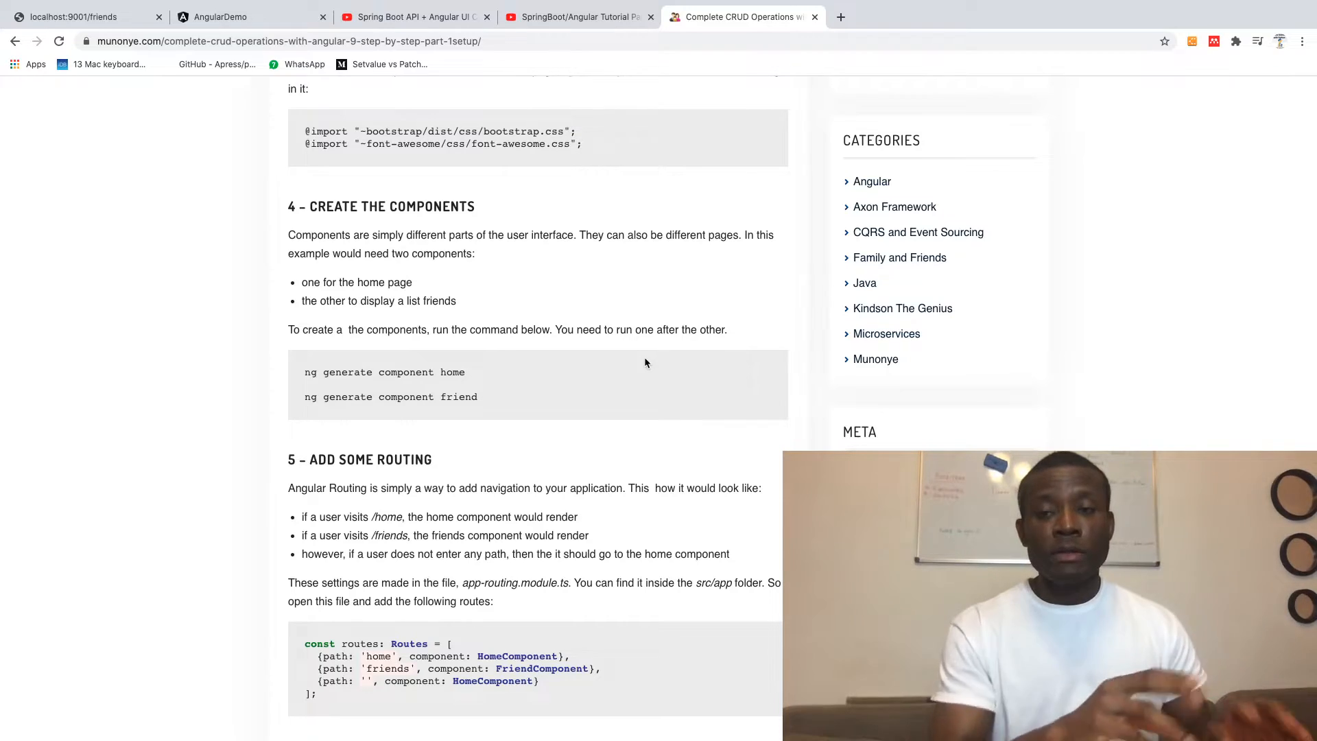
scroll("down", 3)
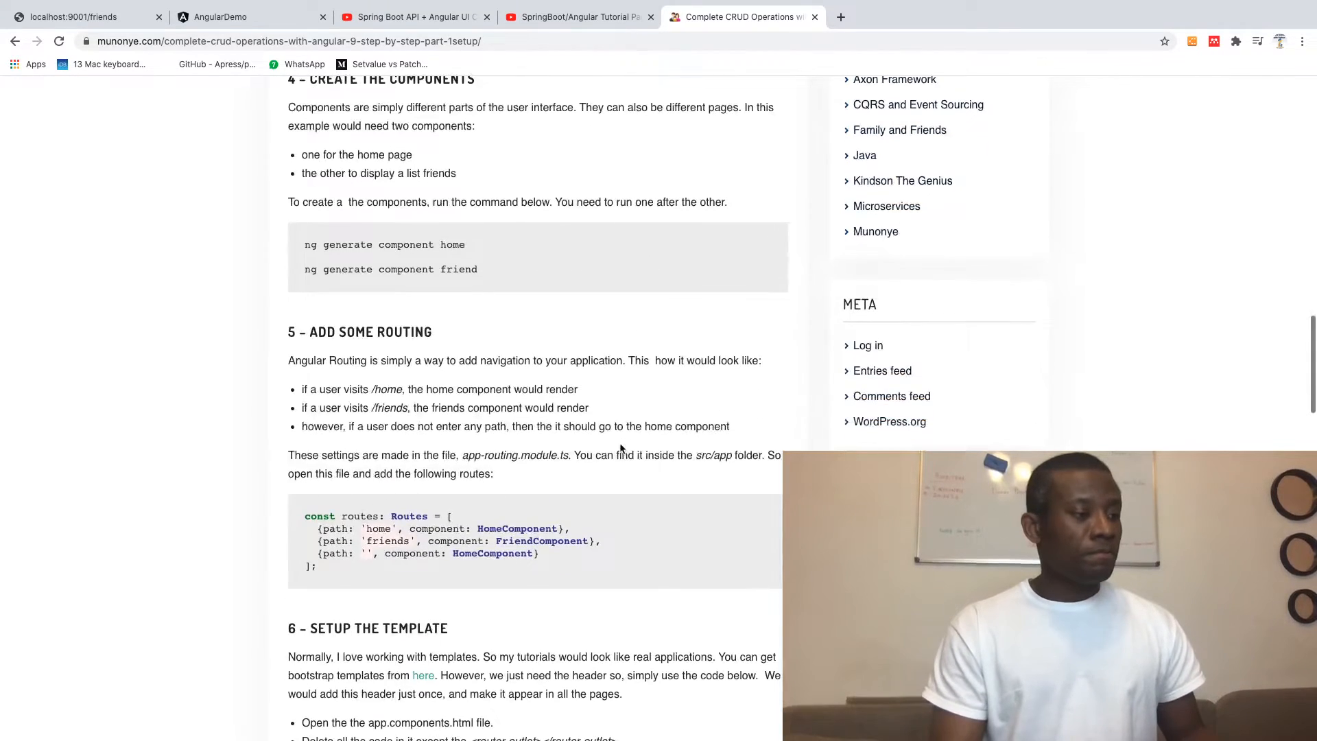
scroll("down", 3)
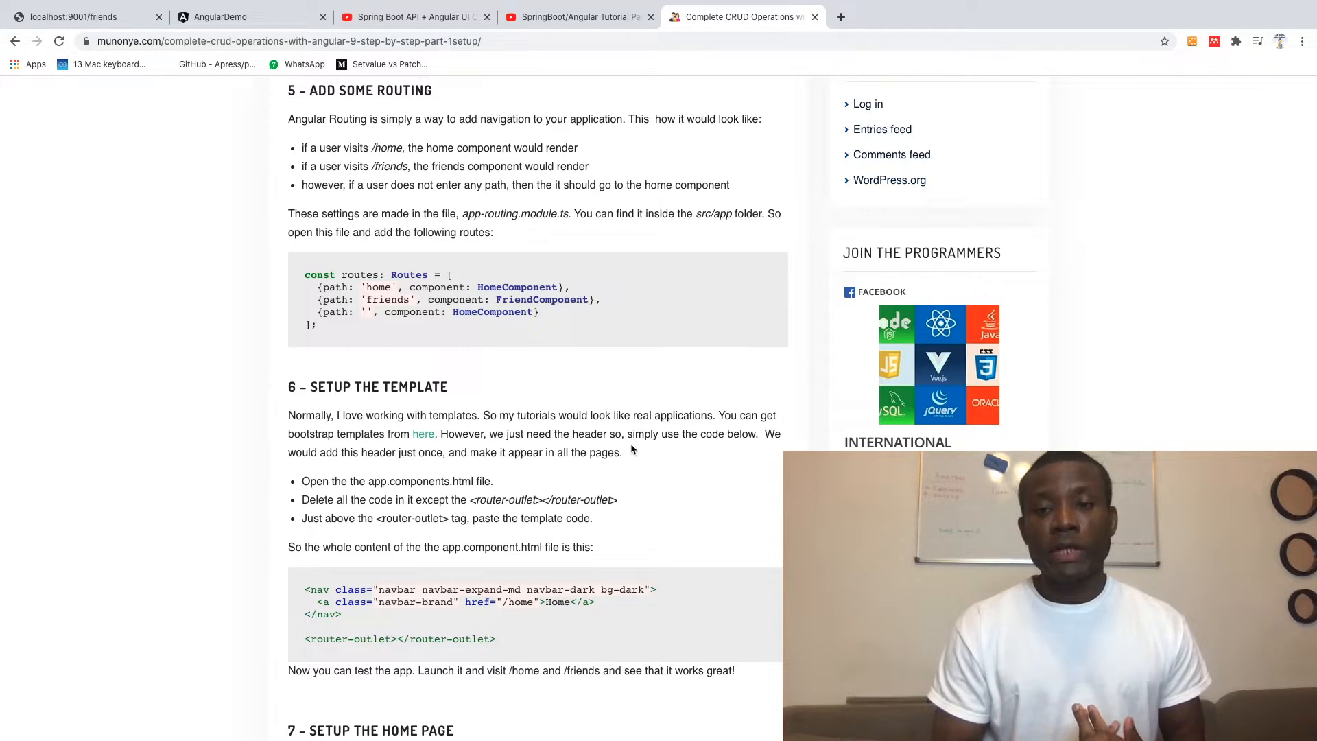
scroll("down", 3)
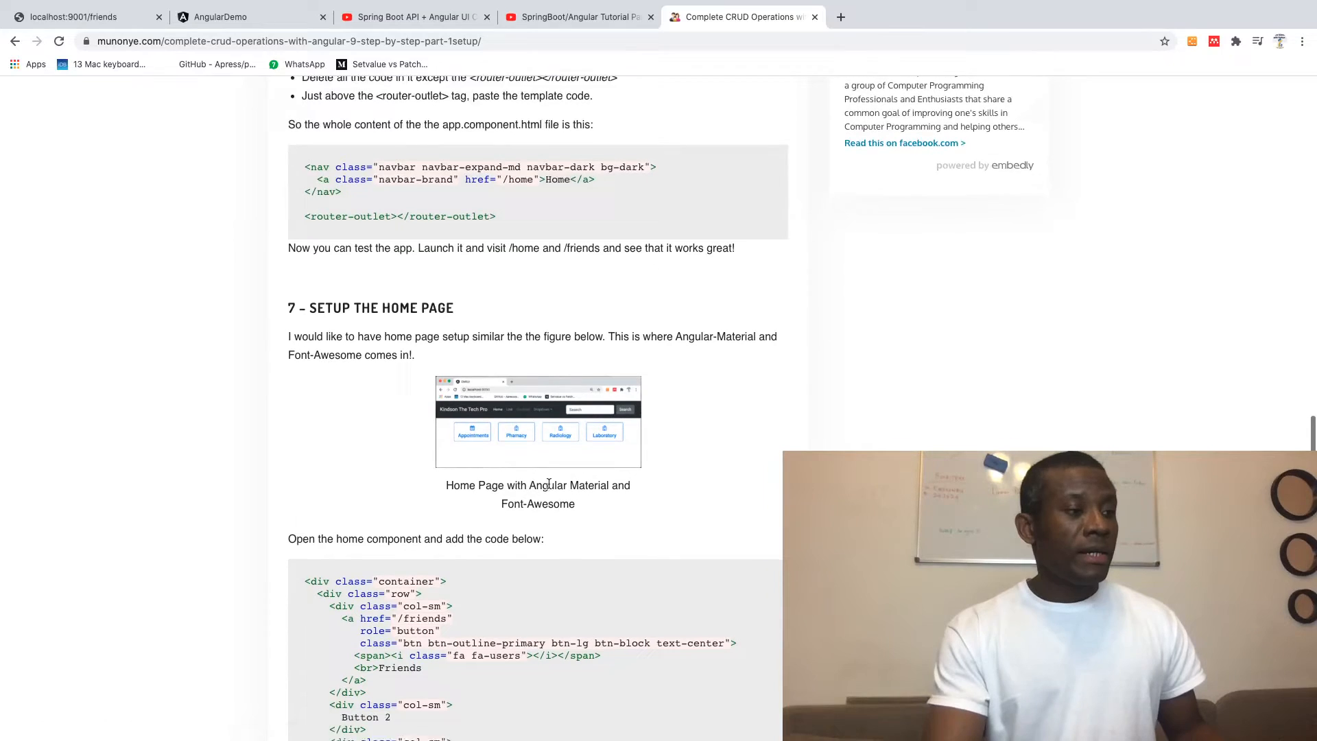
scroll("down", 3)
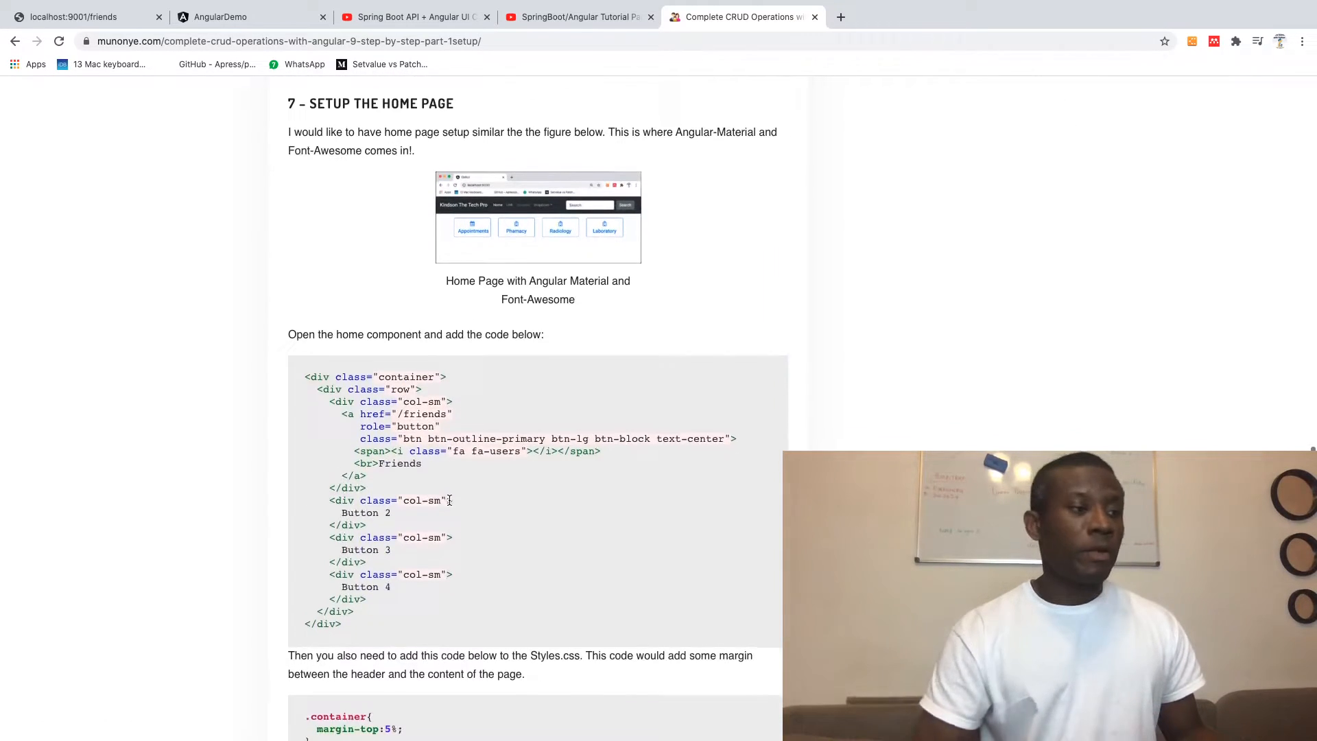
scroll("down", 3)
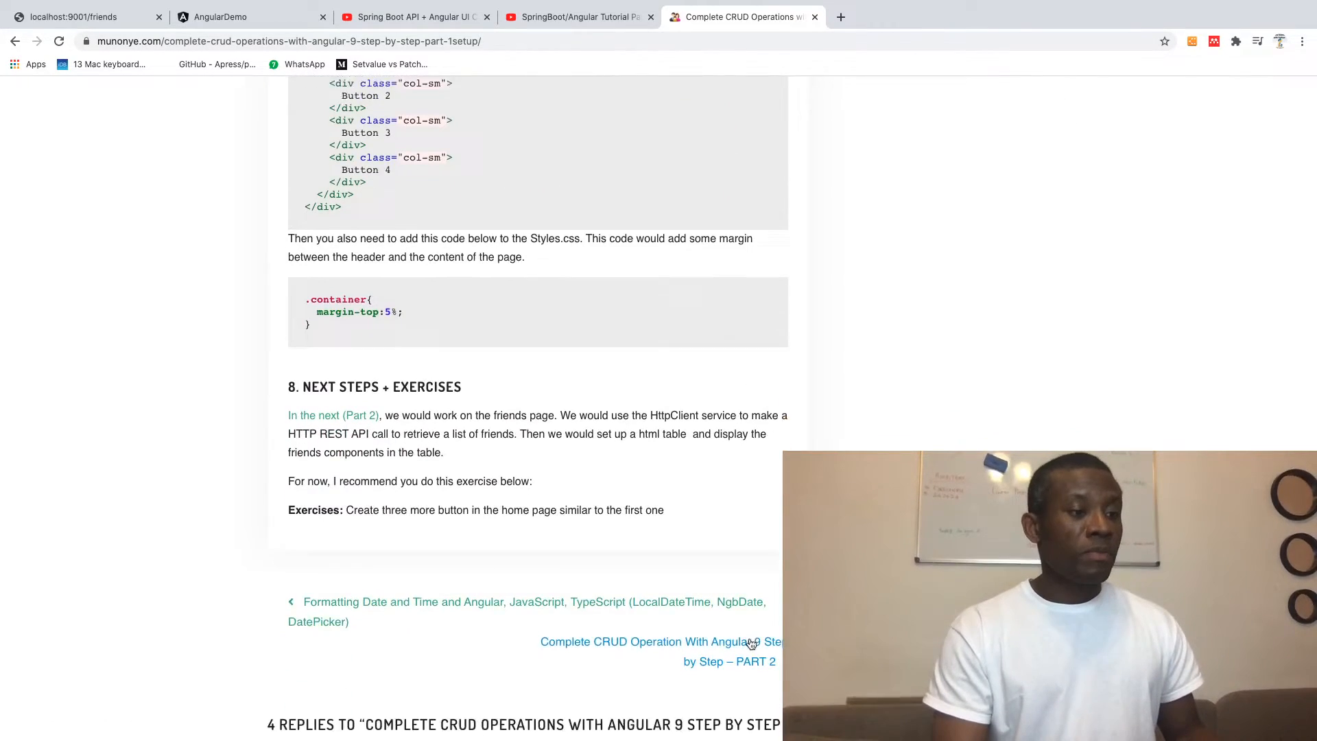
Scroll munonye.com's post listing to the Angular 9 CRUD Part 6 and Part 5 posts.
scroll("up", 3)
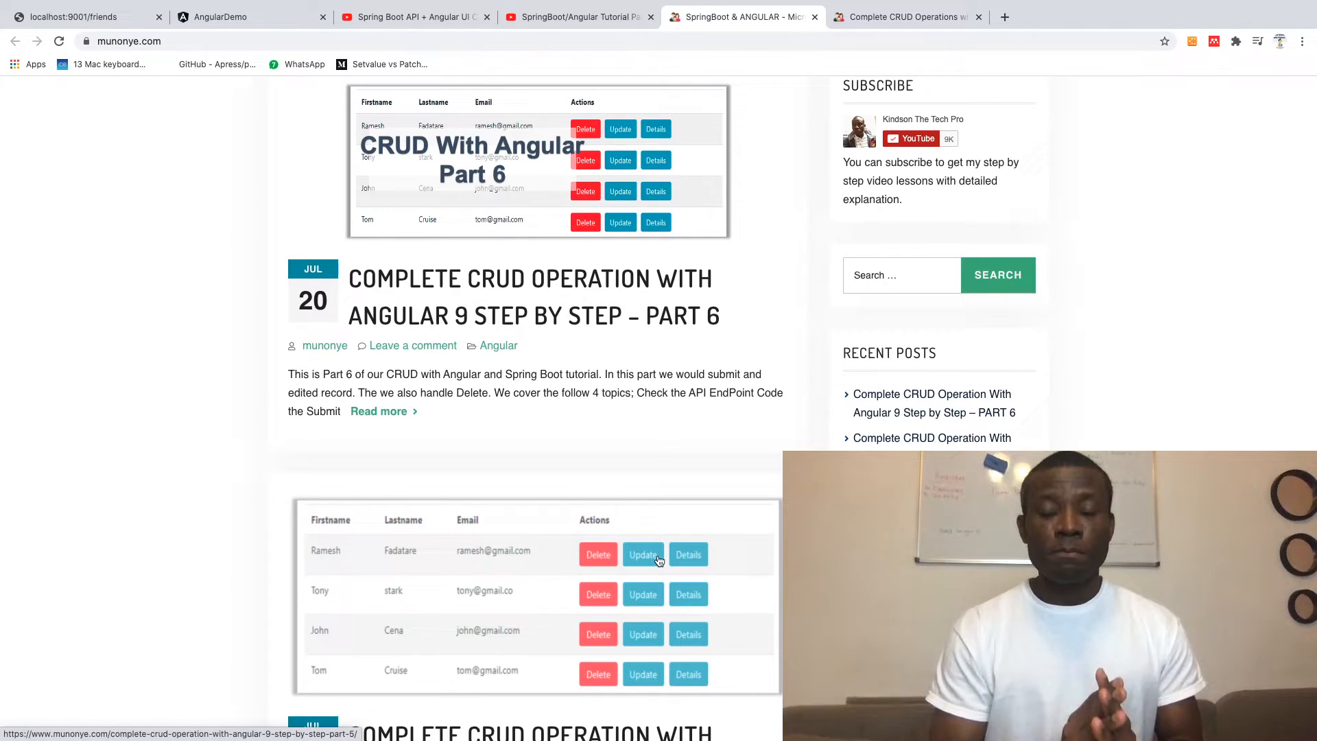
scroll("down", 3)
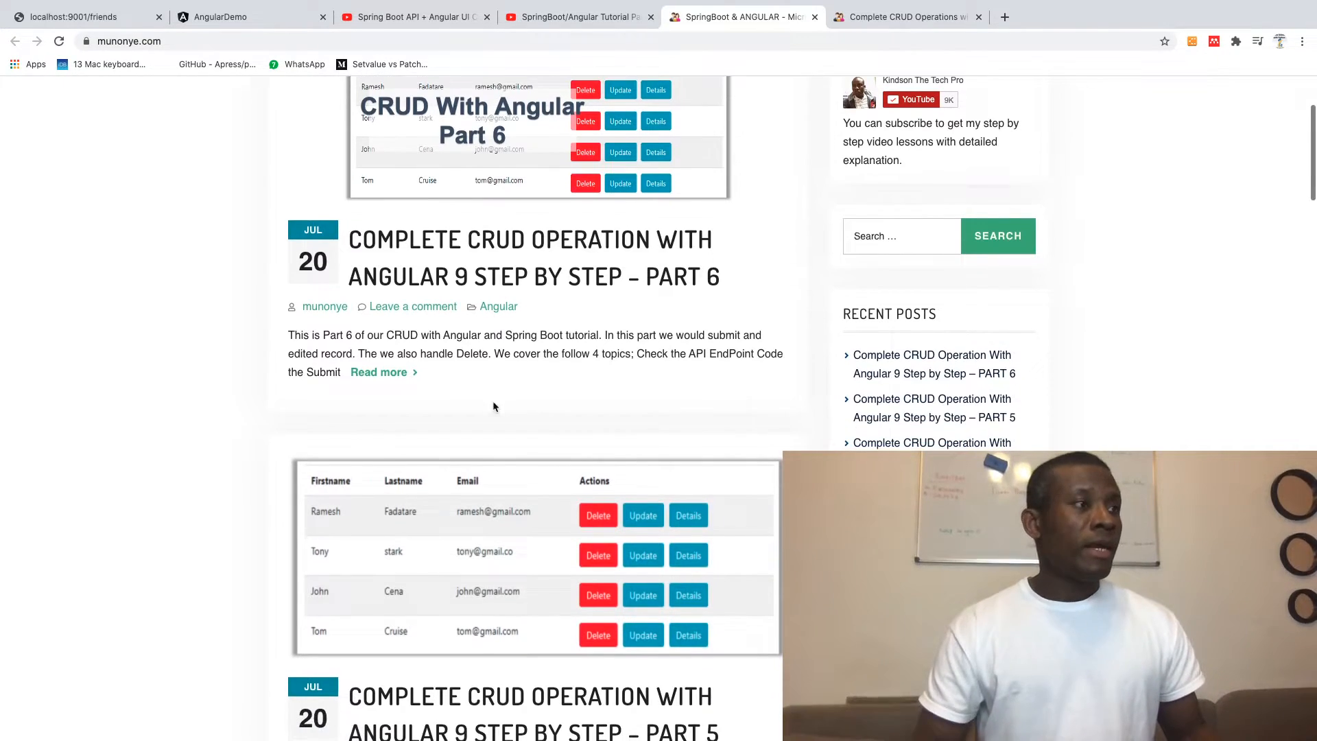
Return to the SpringBoot/Angular Tutorial Part 1 video and its eleven-part description.
left_click(577, 17)
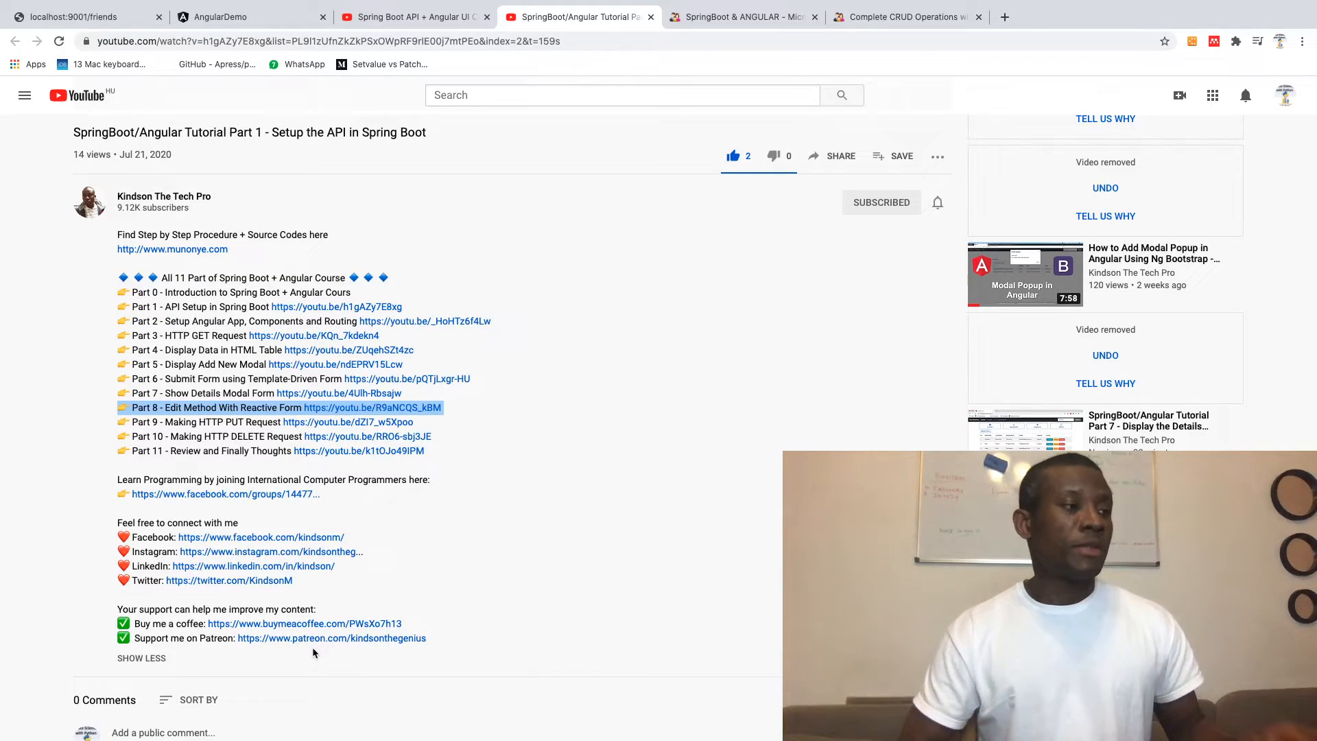
mouse_move(195, 713)
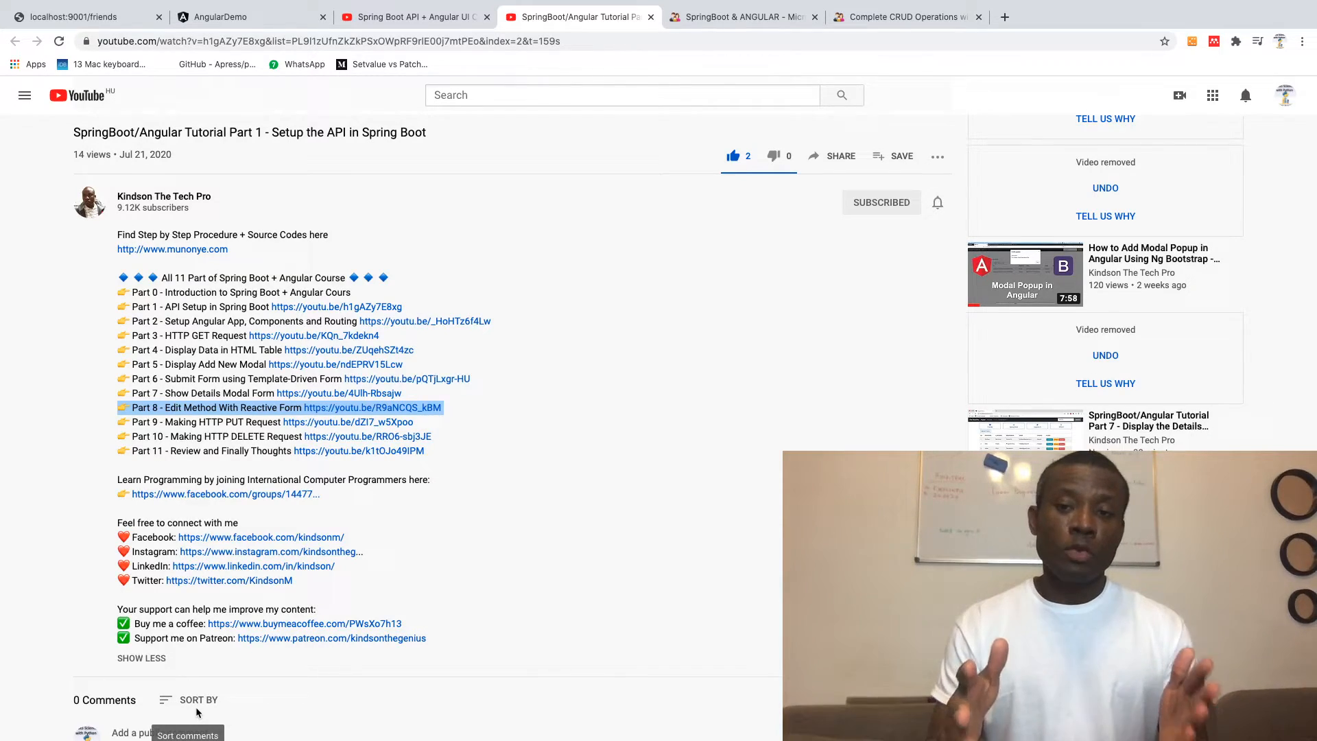